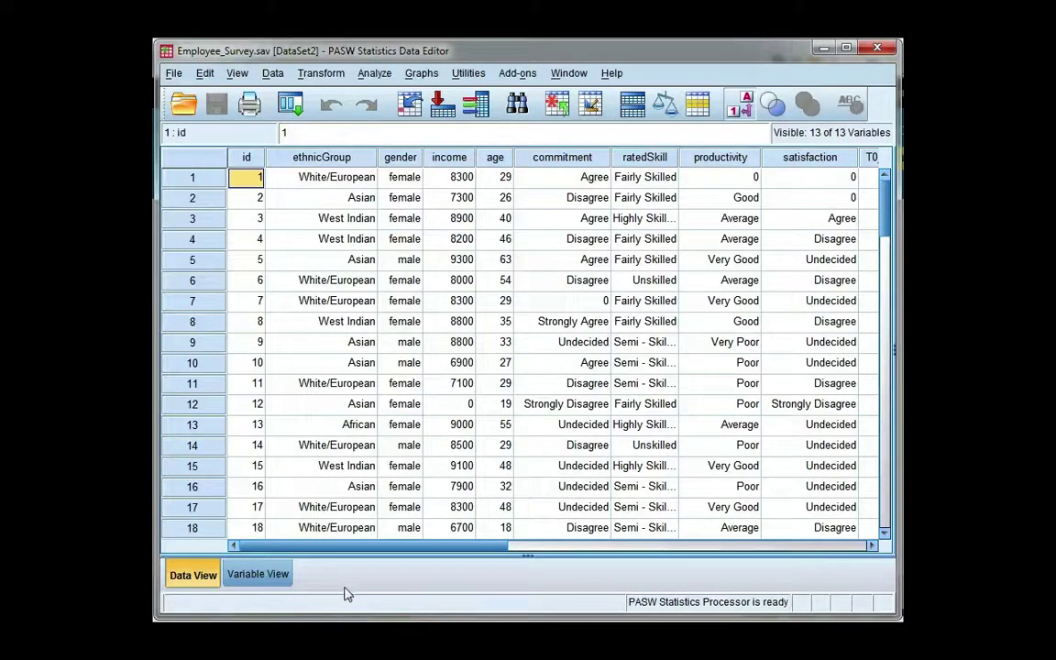
mouse_move(486, 189)
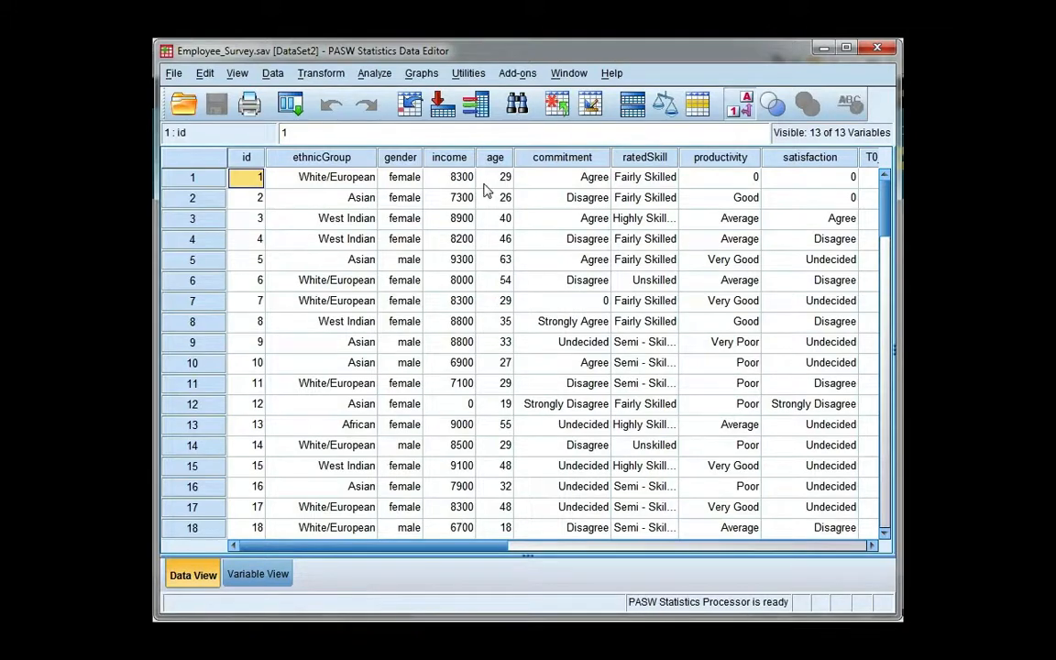
Step: Open the Independent-Samples T Test dialog from the Analyze > Compare Means menu
scroll("right", 3)
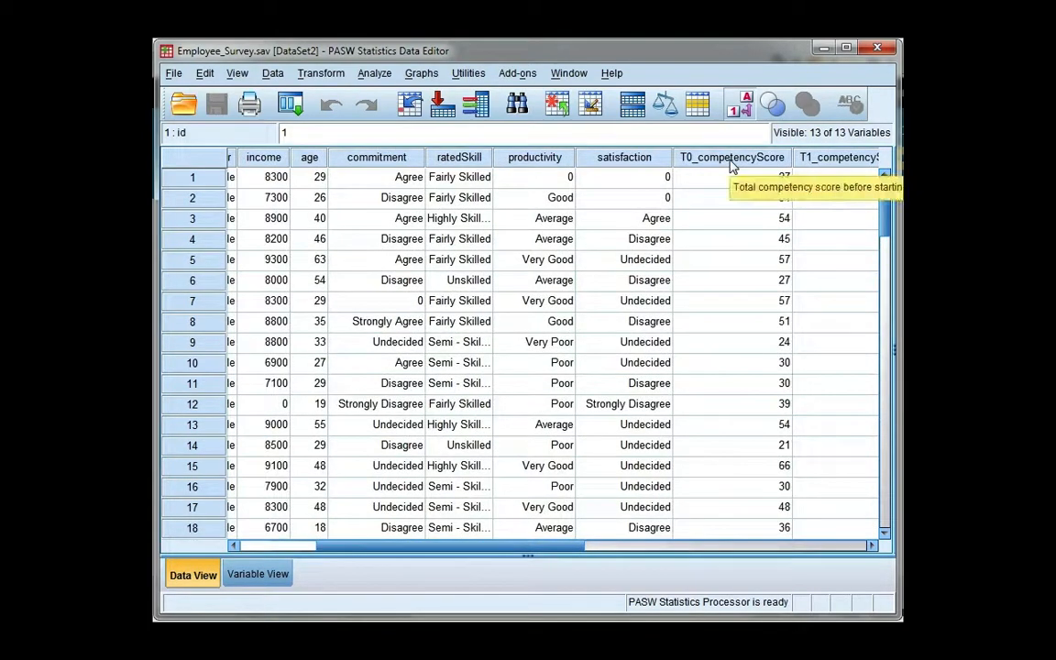
mouse_move(721, 167)
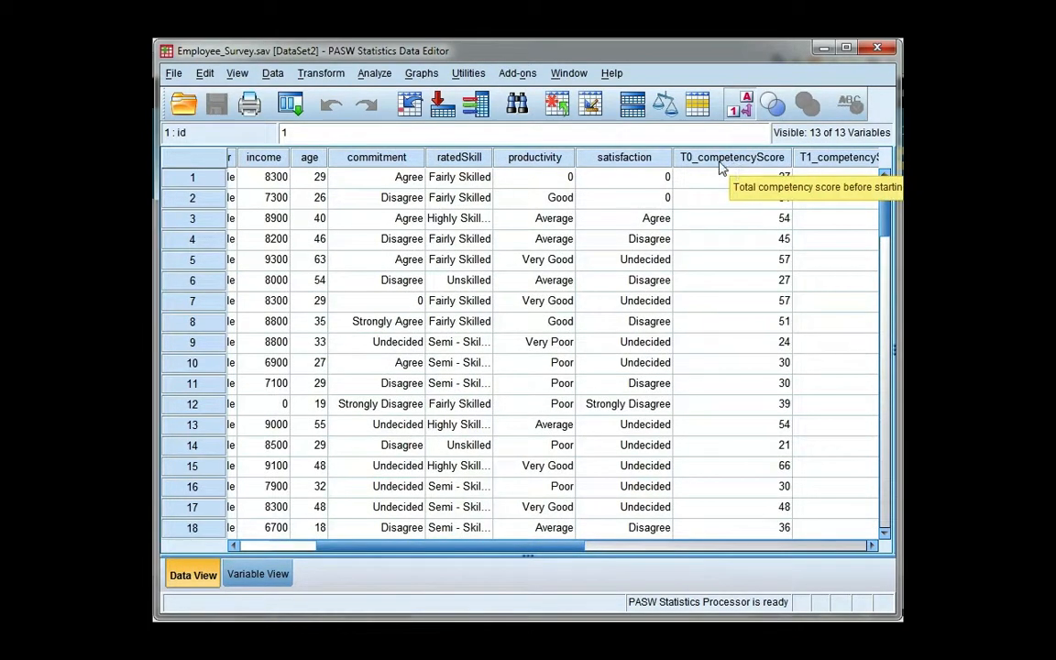
scroll("left", 3)
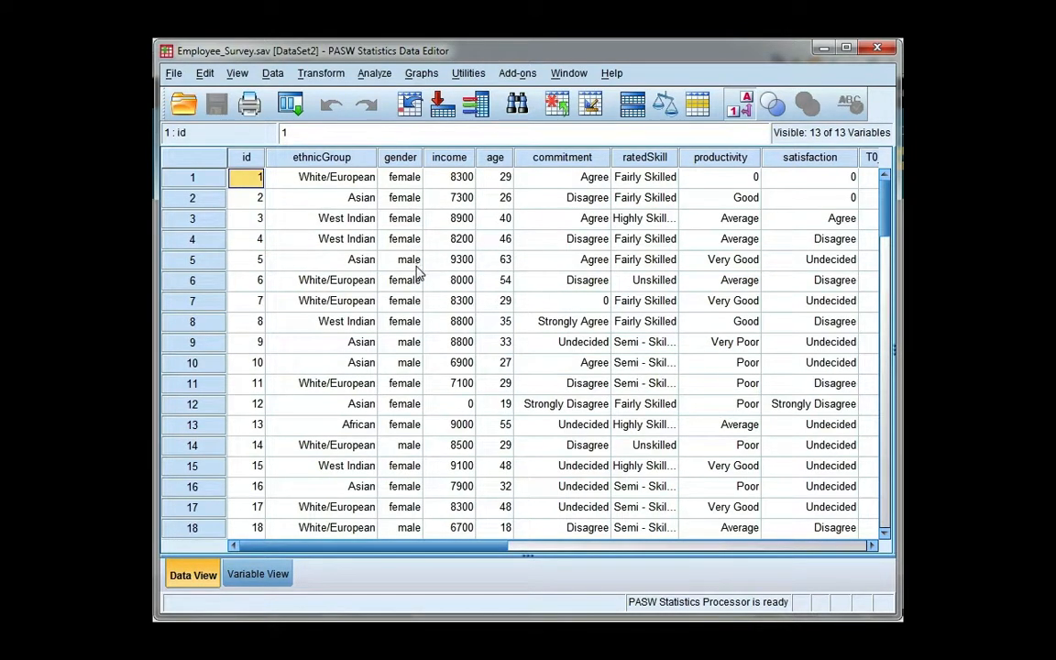
left_click(374, 72)
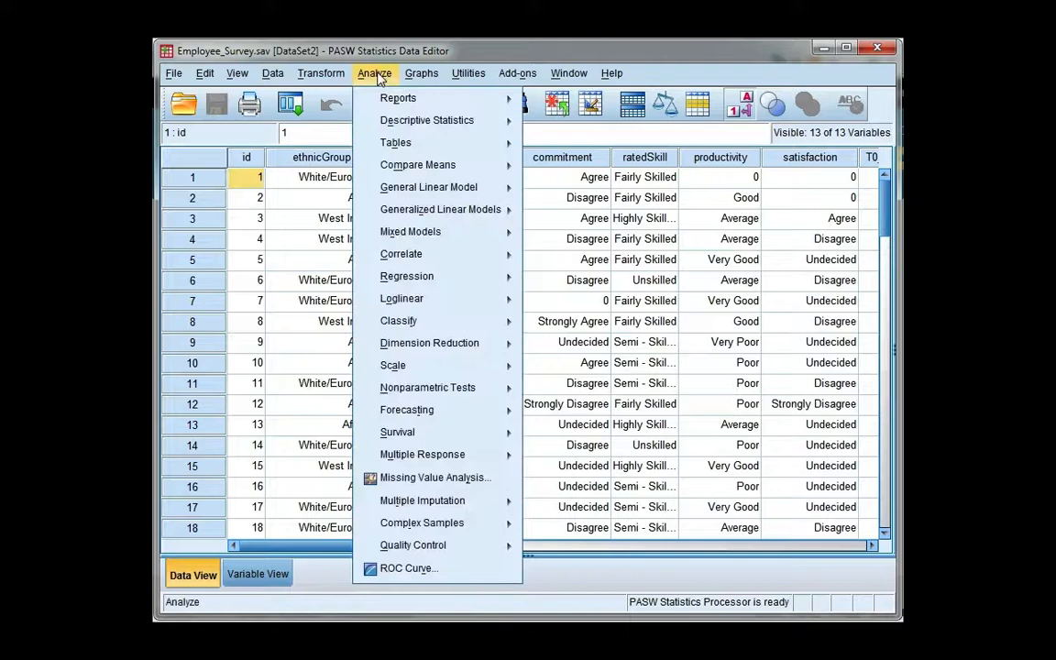
mouse_move(417, 164)
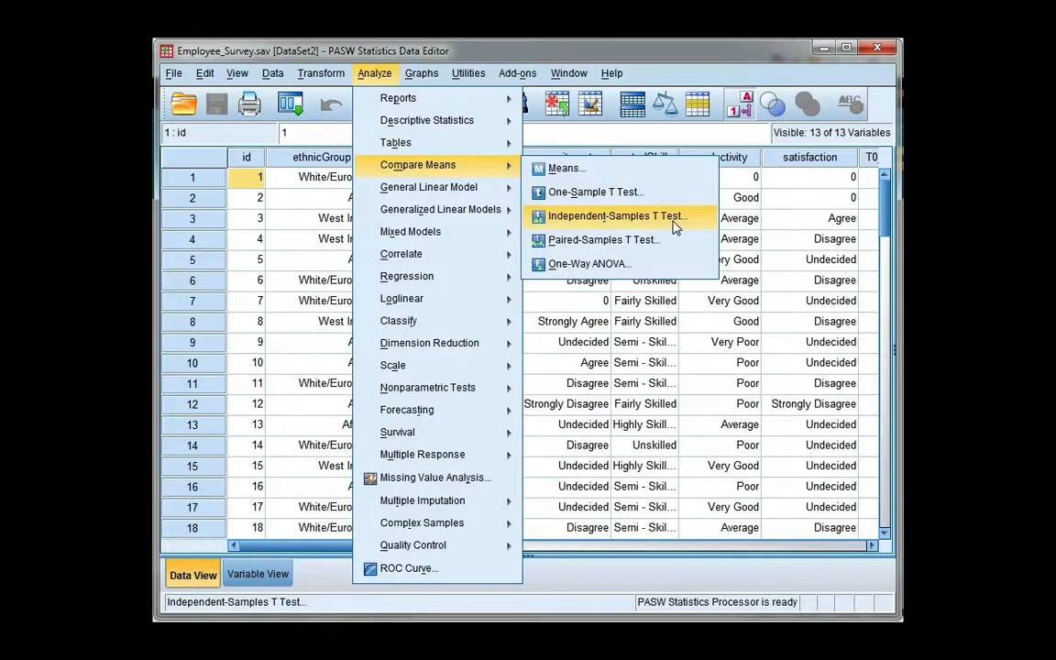
left_click(616, 216)
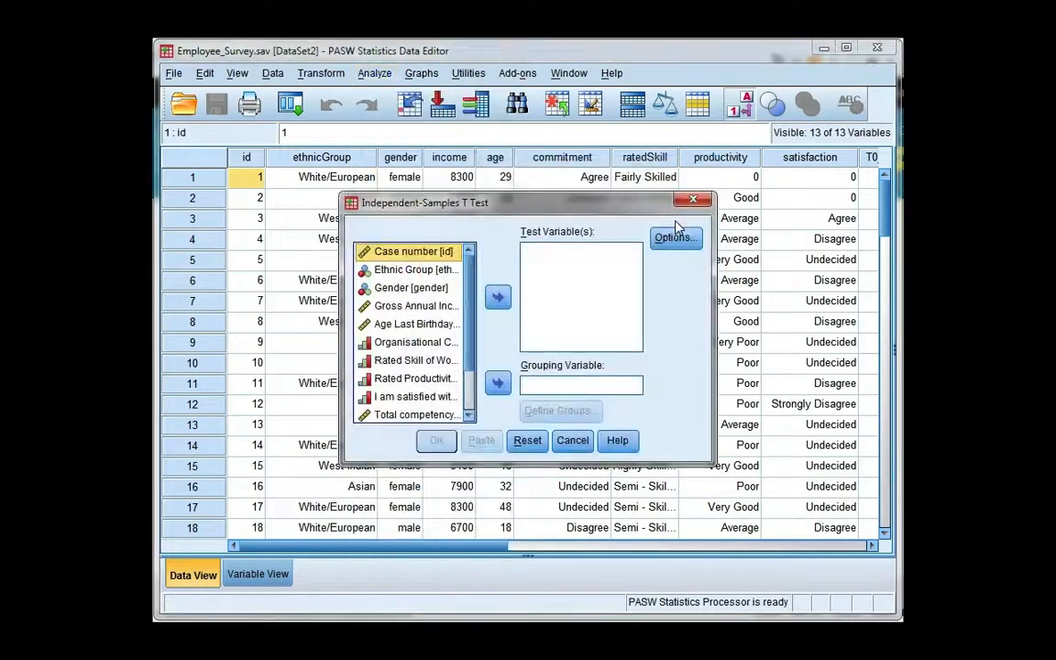
mouse_move(479, 298)
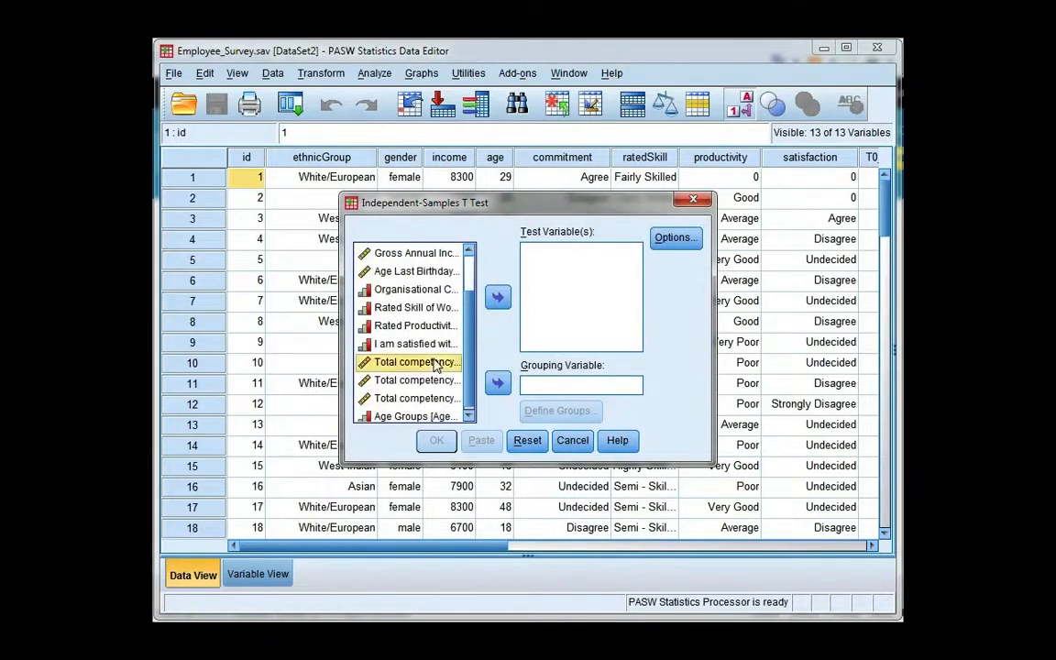
Step: Set Total competency score as test variable and Gender as grouping variable, then define groups
left_click(497, 296)
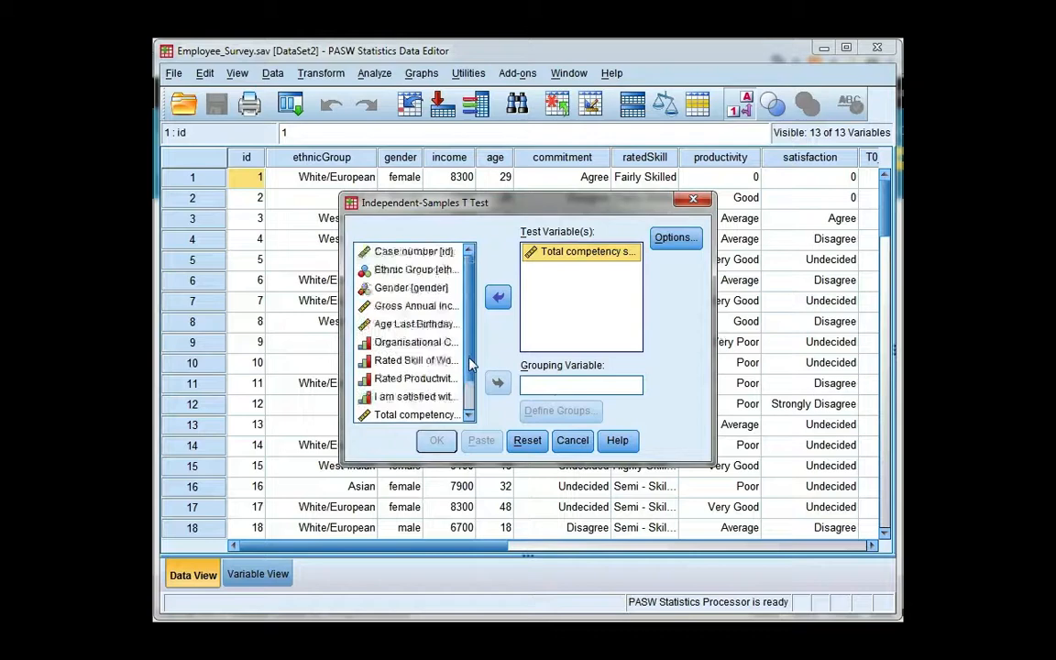
left_click(410, 287)
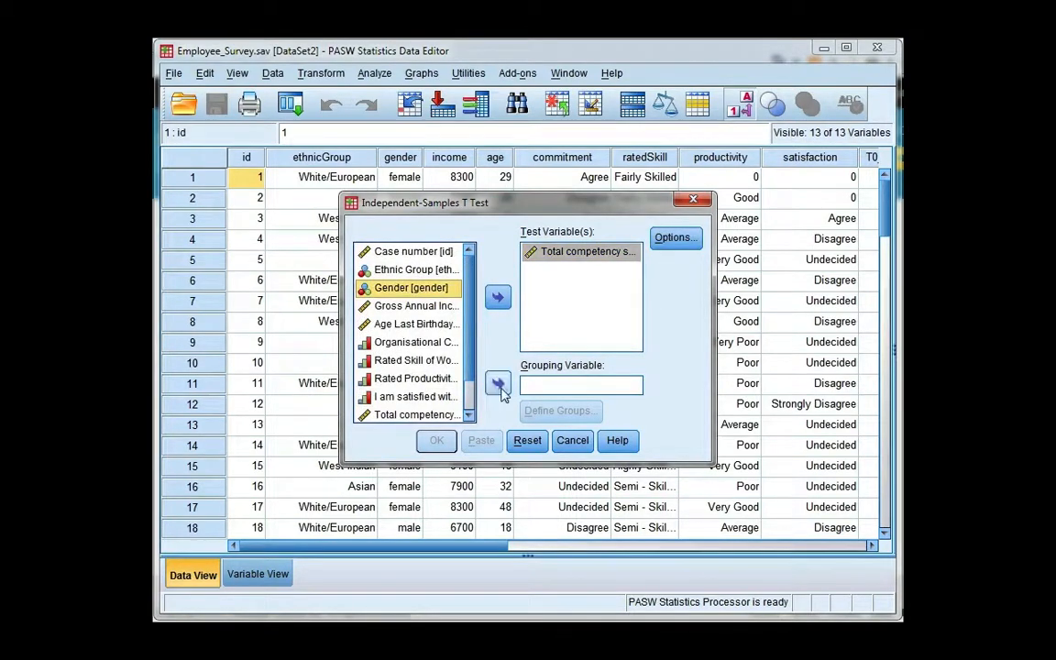
left_click(497, 384)
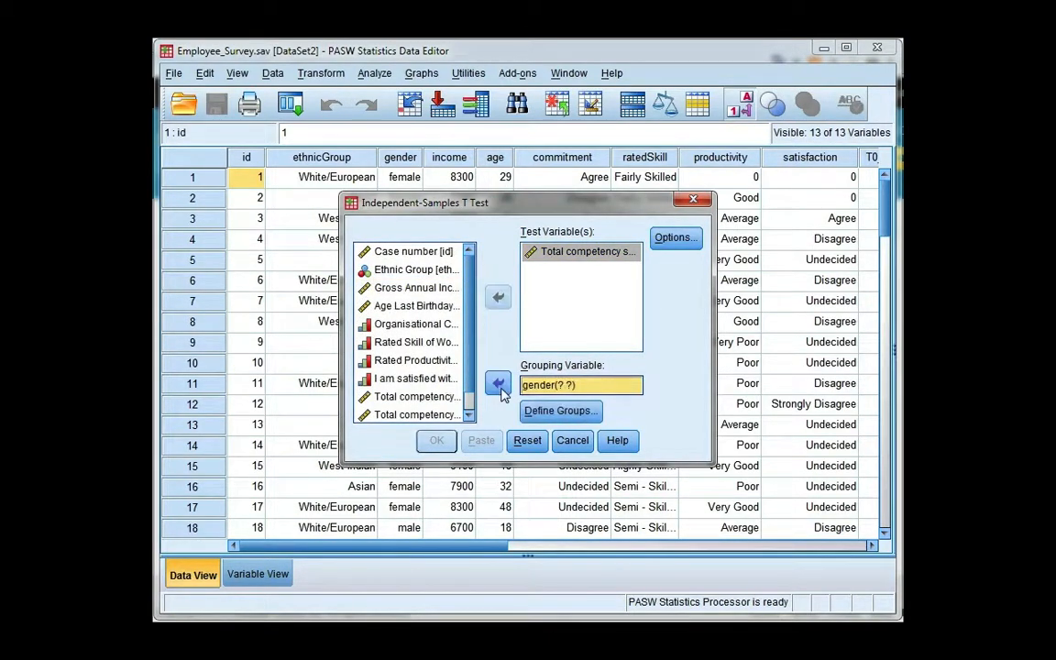
mouse_move(560, 411)
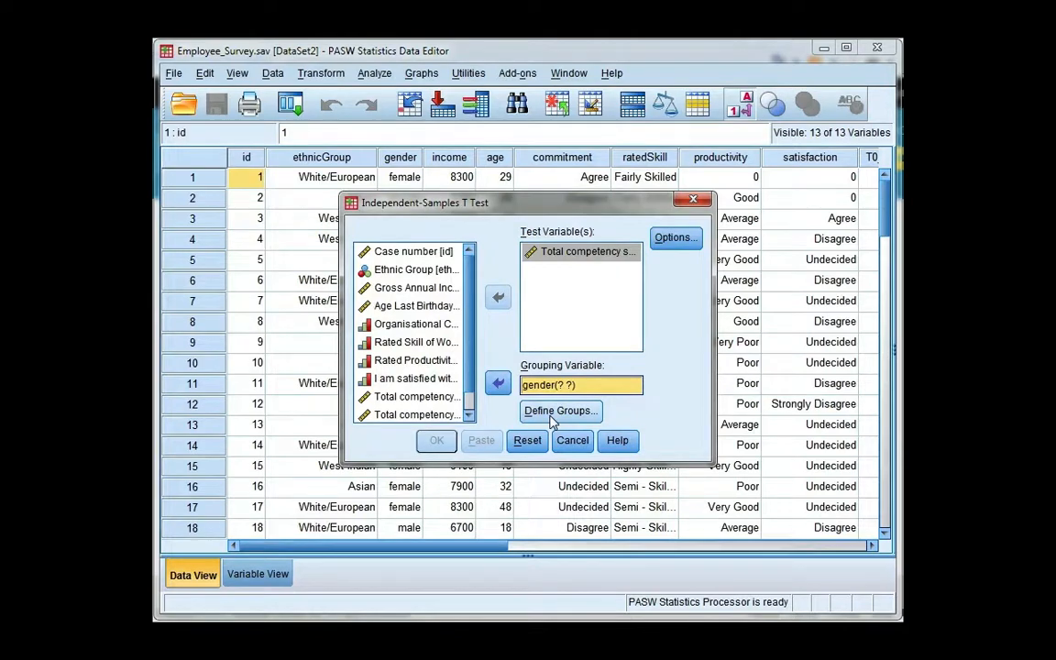
left_click(560, 412)
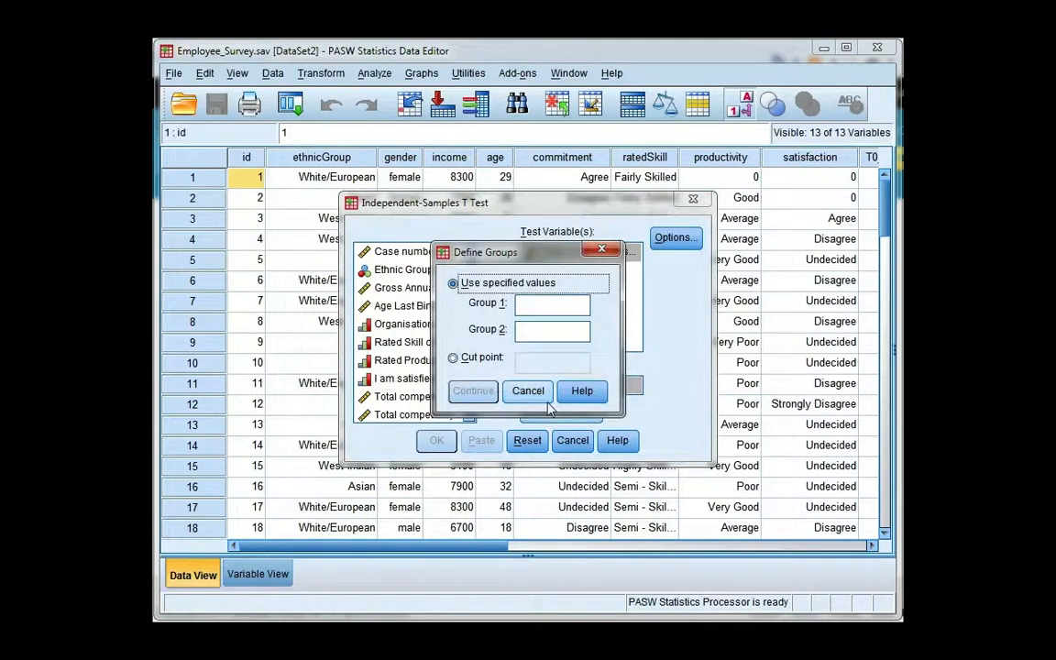
Step: Enter gender codes 0 for Group 1 and 1 for Group 2
type("0")
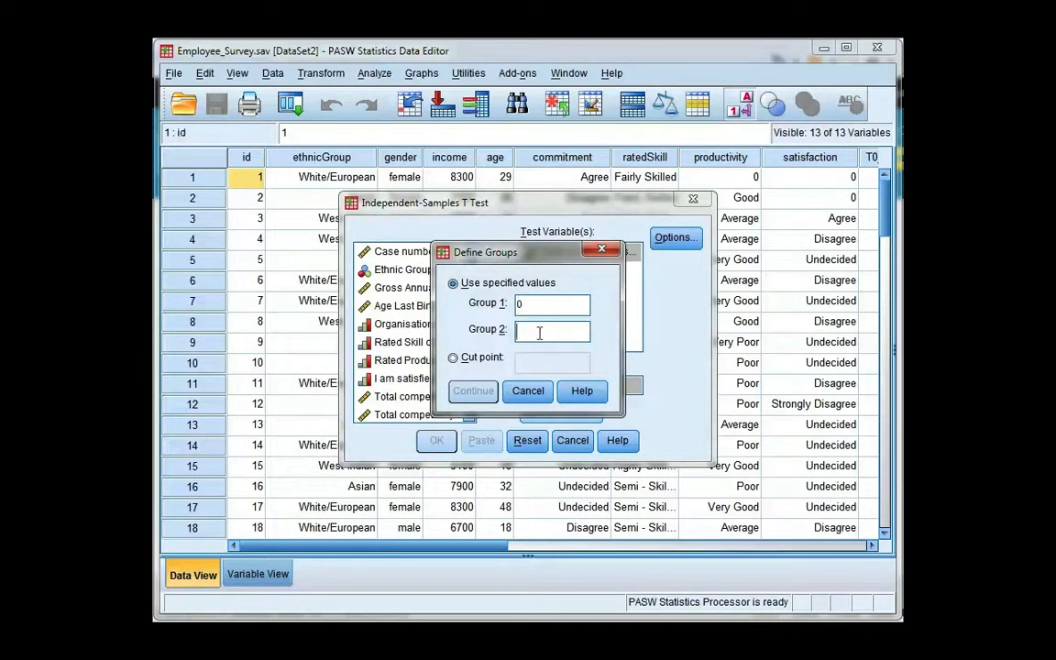
type("1")
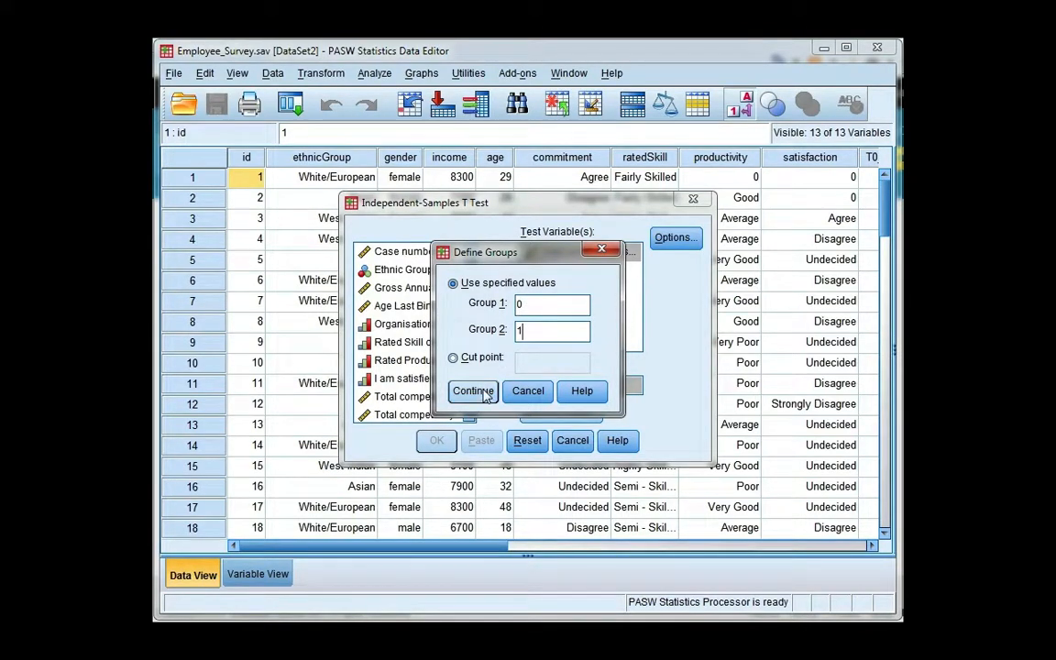
left_click(472, 391)
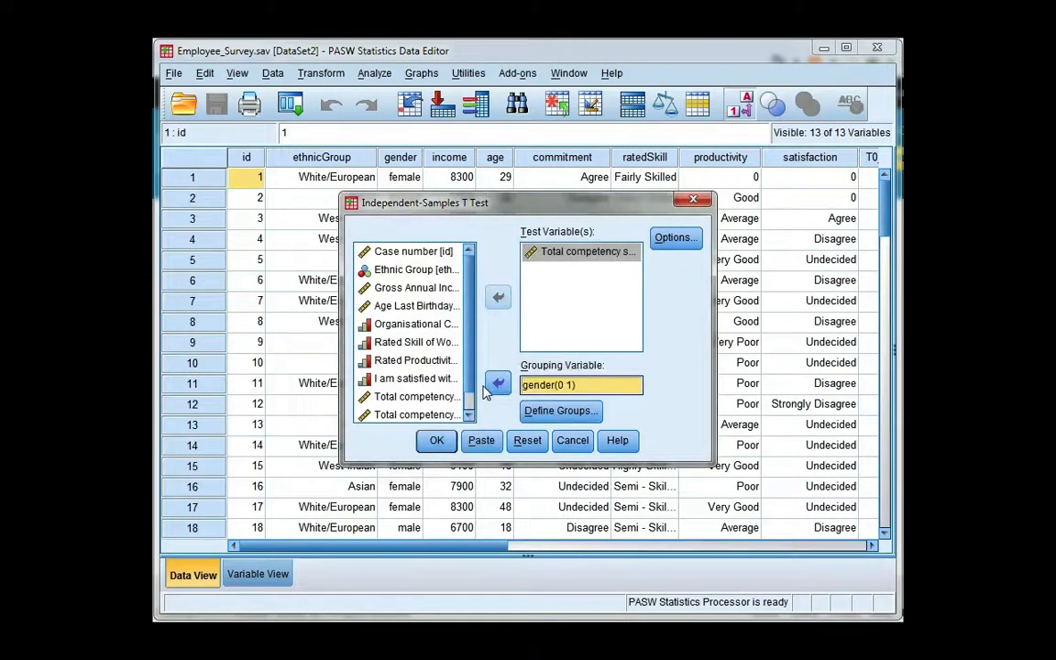
Step: Keep the default 95% confidence interval option and run the t-test
left_click(674, 237)
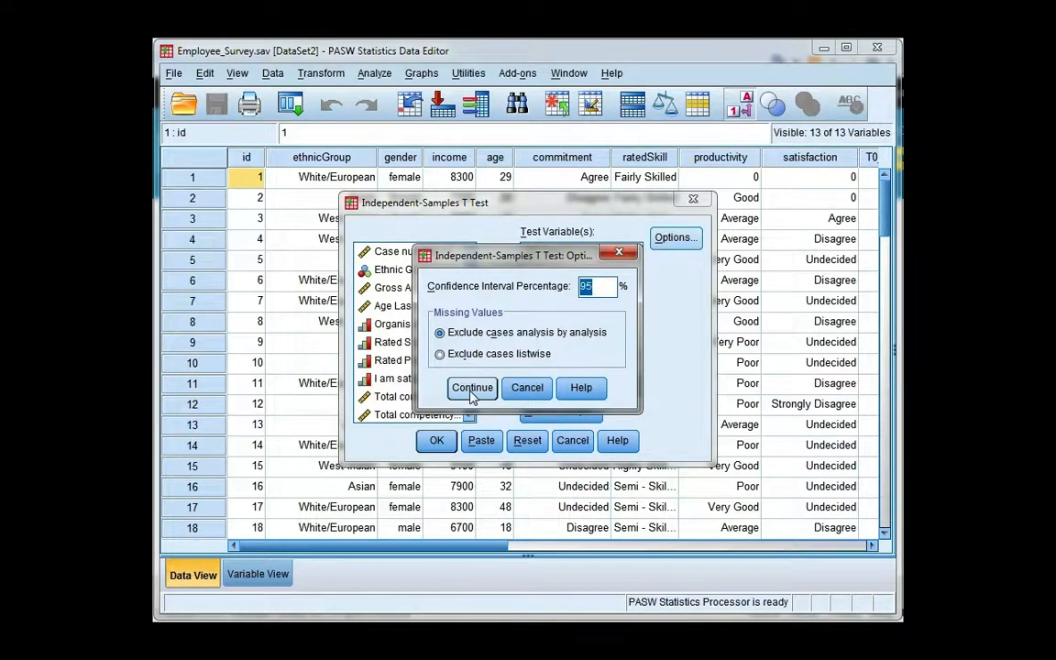
left_click(471, 388)
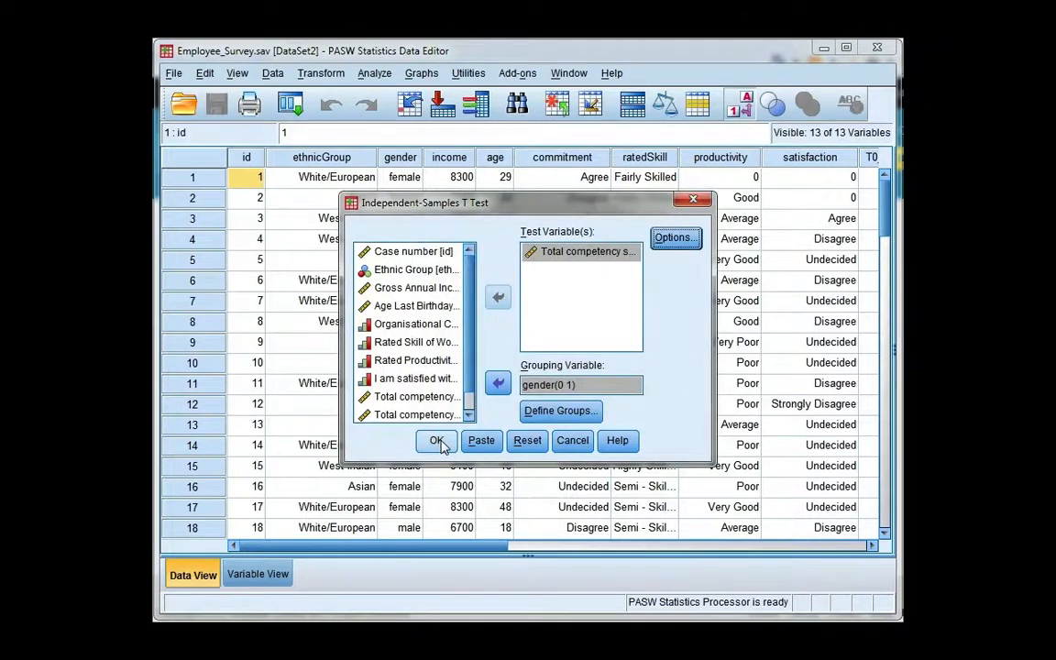
left_click(436, 441)
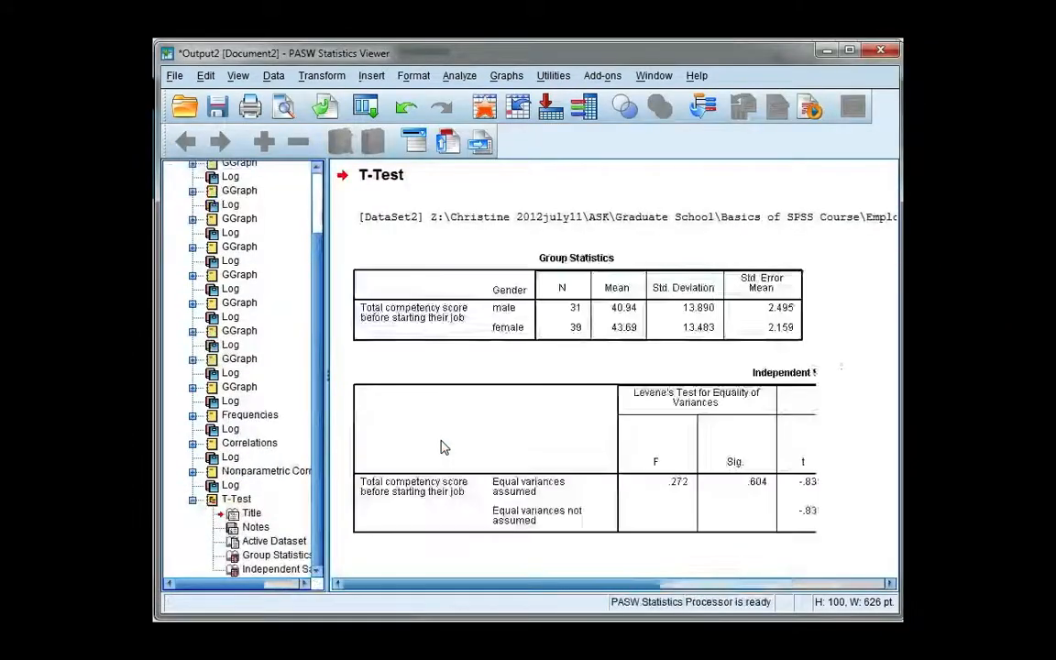